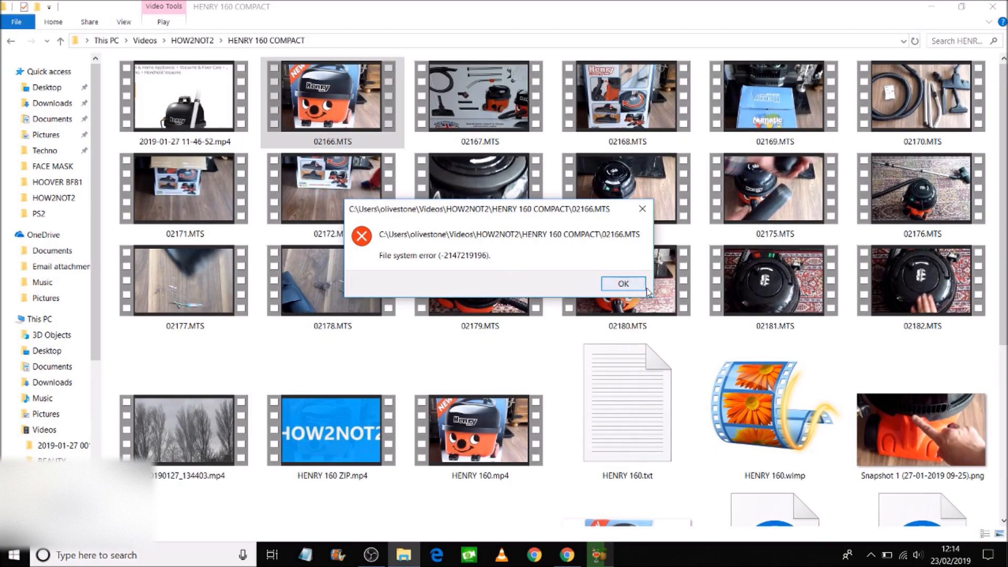
# - Dismiss the file system error about 02166.MTS, returning to the HENRY 160 COMPACT folder
pyautogui.click(621, 284)
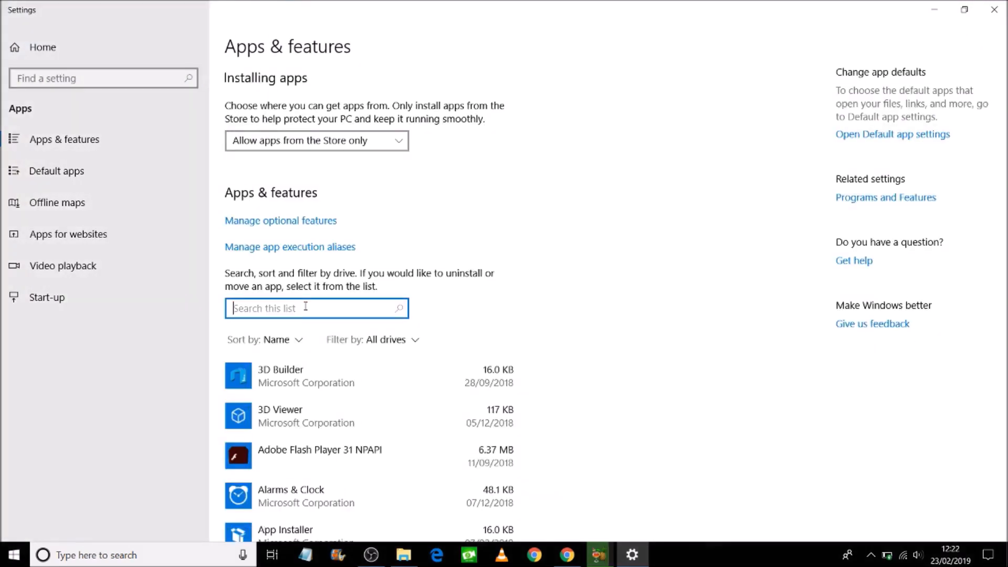
# - Filter the Apps & features list with 'film' and expand the Films & TV entry
pyautogui.write('fi')
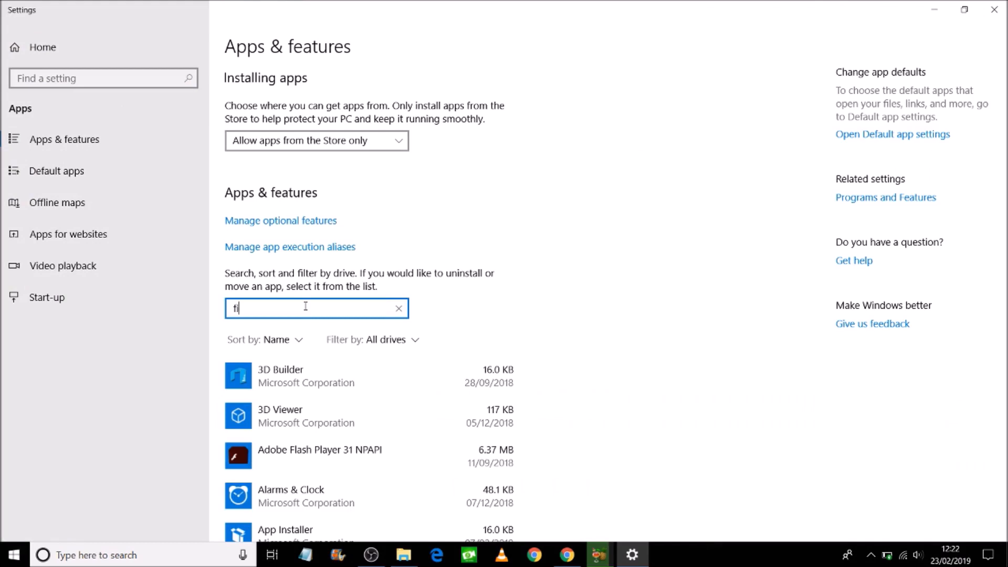
pyautogui.write('lm')
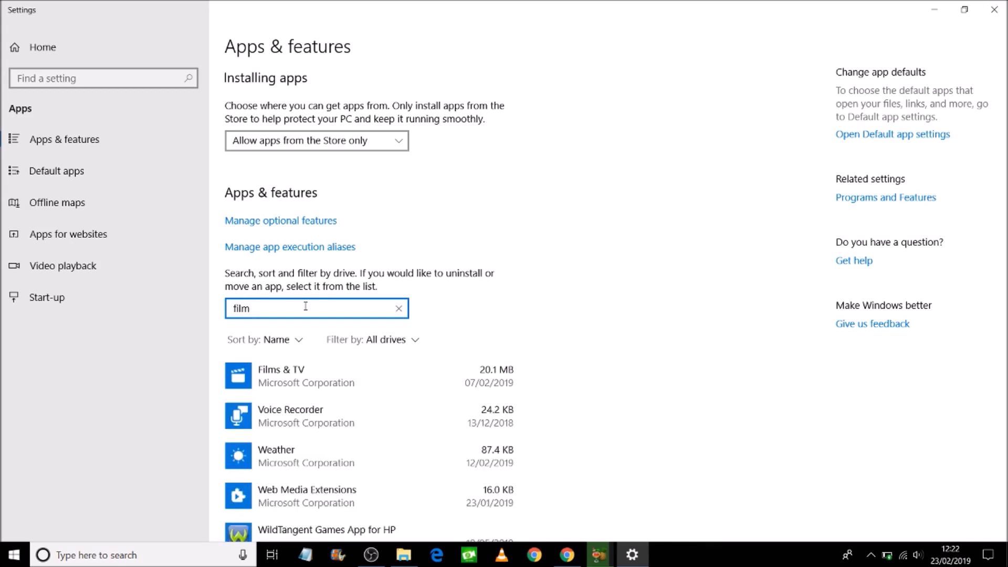
pyautogui.click(369, 376)
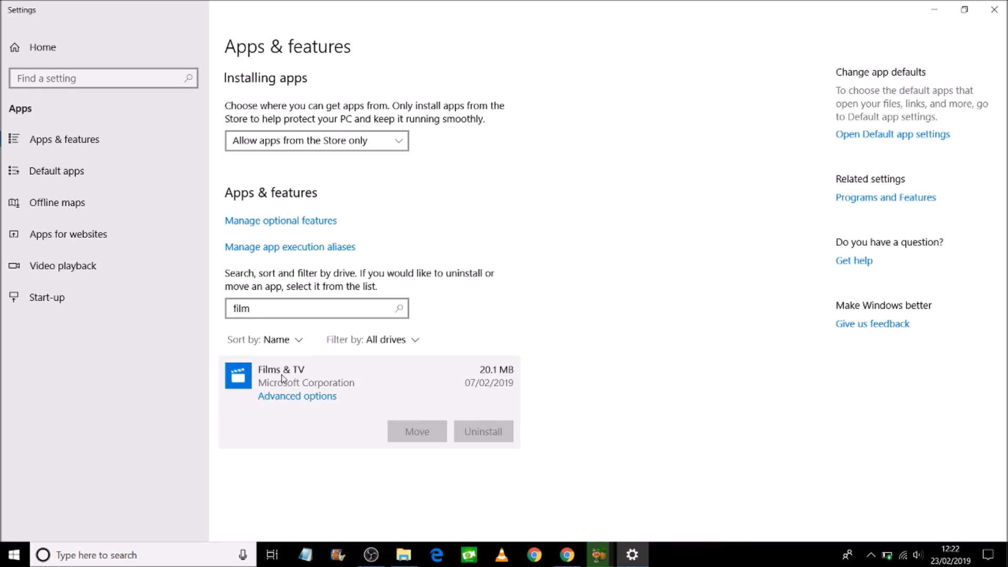
# - Reset Films & TV from its advanced options and return to the full Apps & features list
pyautogui.click(297, 396)
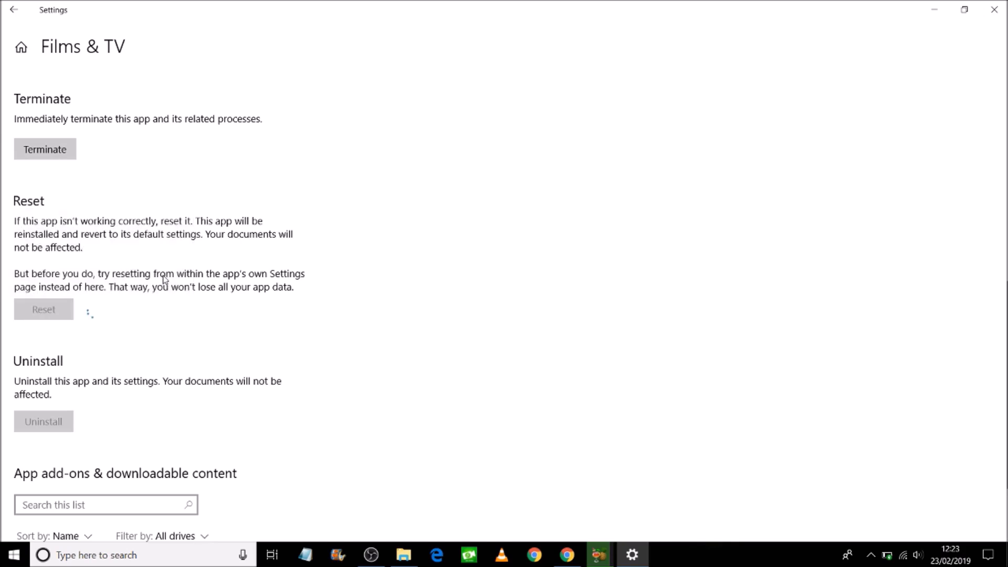
pyautogui.click(9, 555)
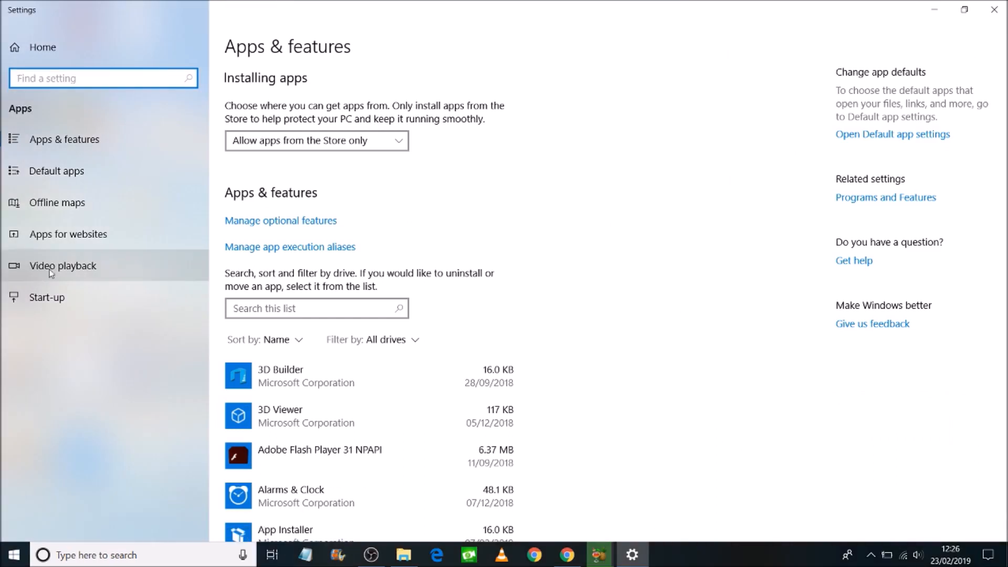
# - Go via Video playback to Default apps, where Films & TV is the current video player
pyautogui.click(62, 266)
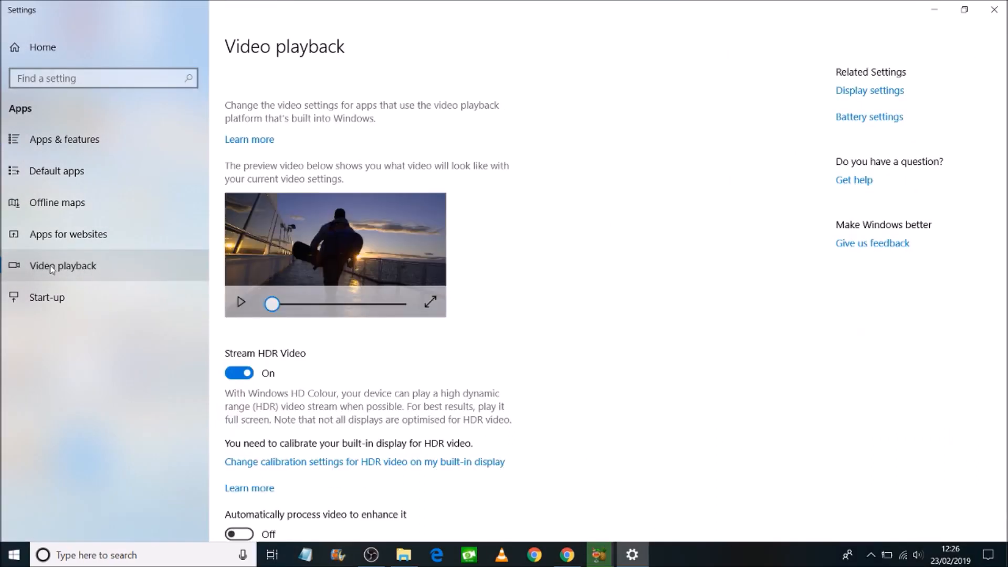
pyautogui.click(56, 170)
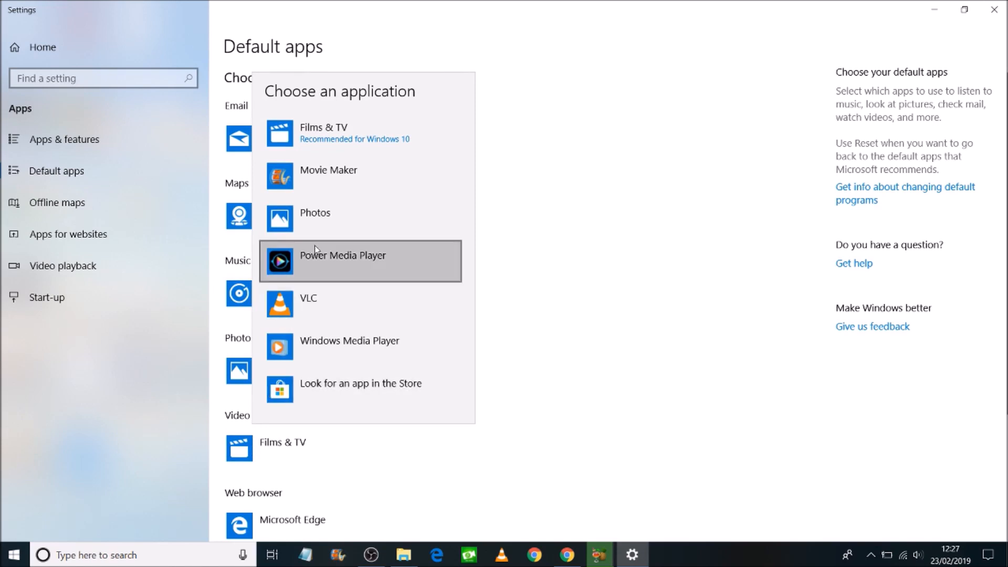
pyautogui.moveTo(319, 175)
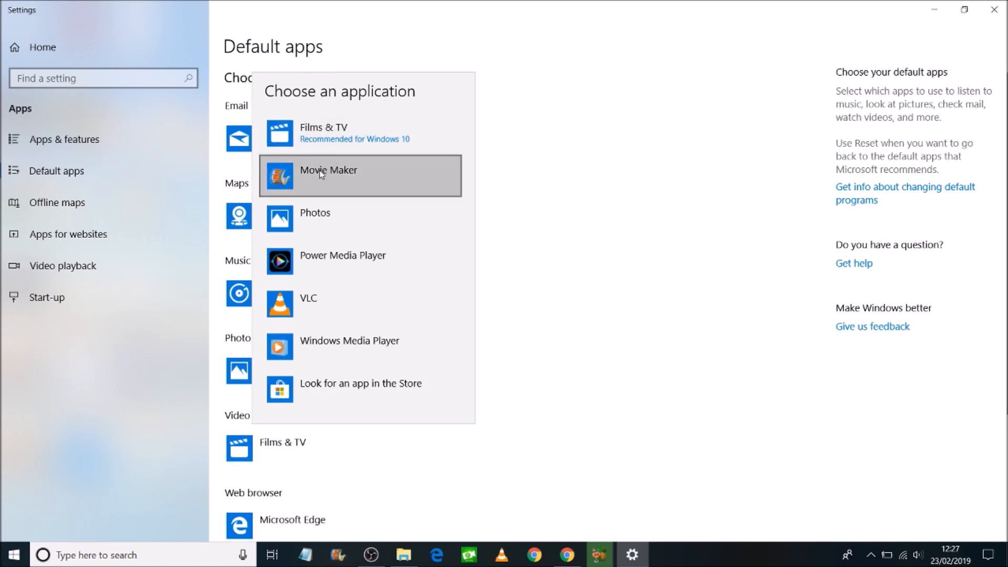